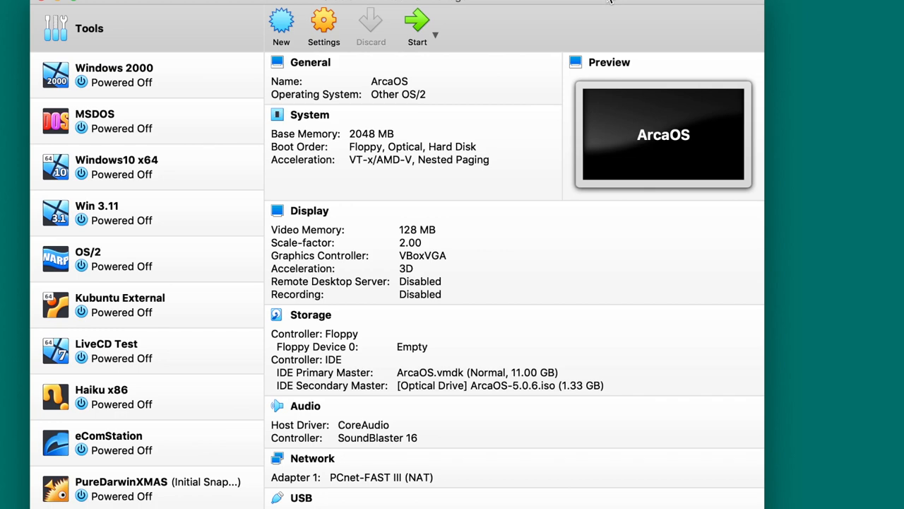
Start the ArcaOS virtual machine and wait for the installer welcome screen
scroll(down, 3)
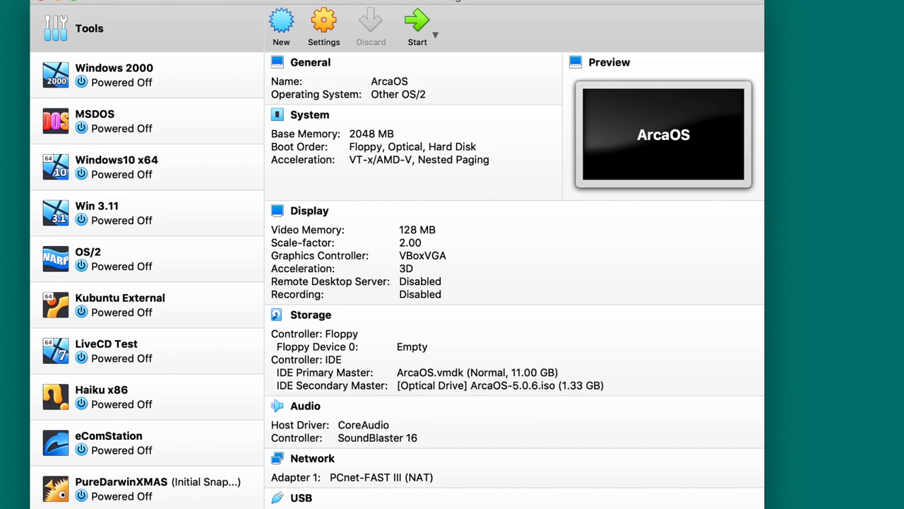
click(417, 26)
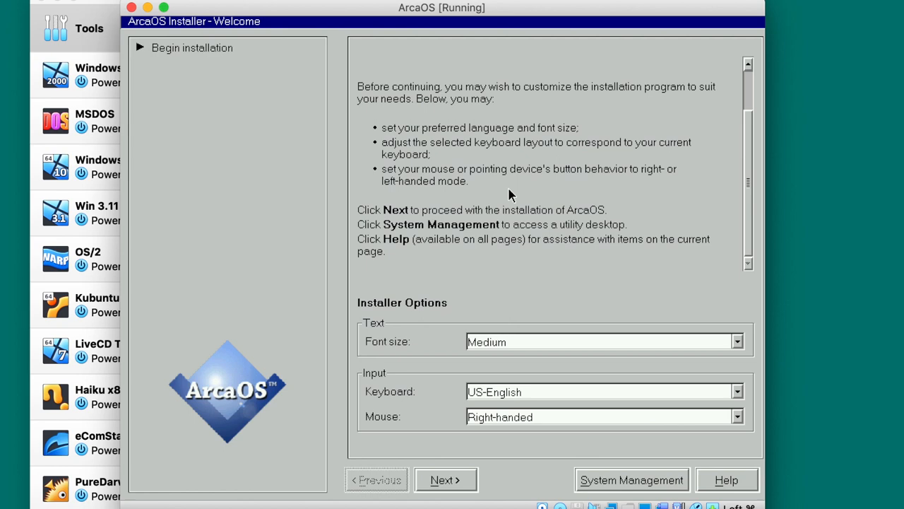
Begin the installation from the welcome page and scroll through the license agreement
click(445, 480)
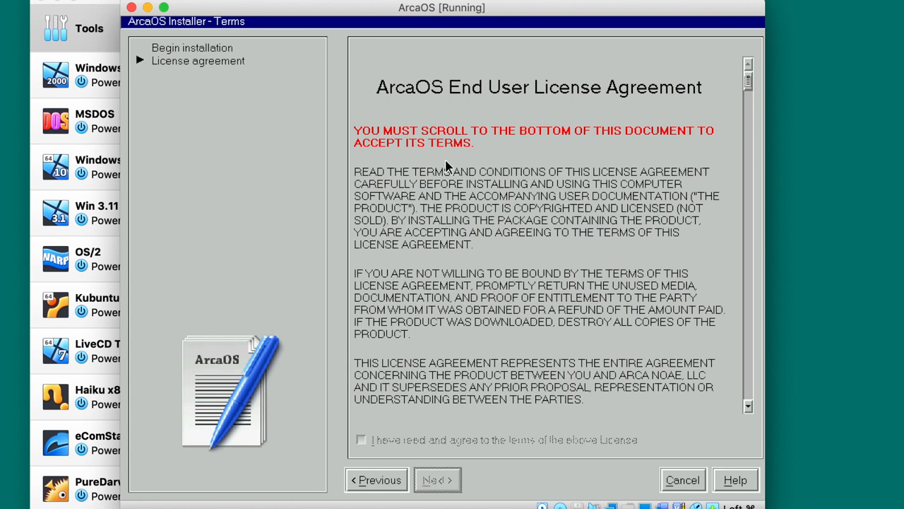
scroll(down, 3)
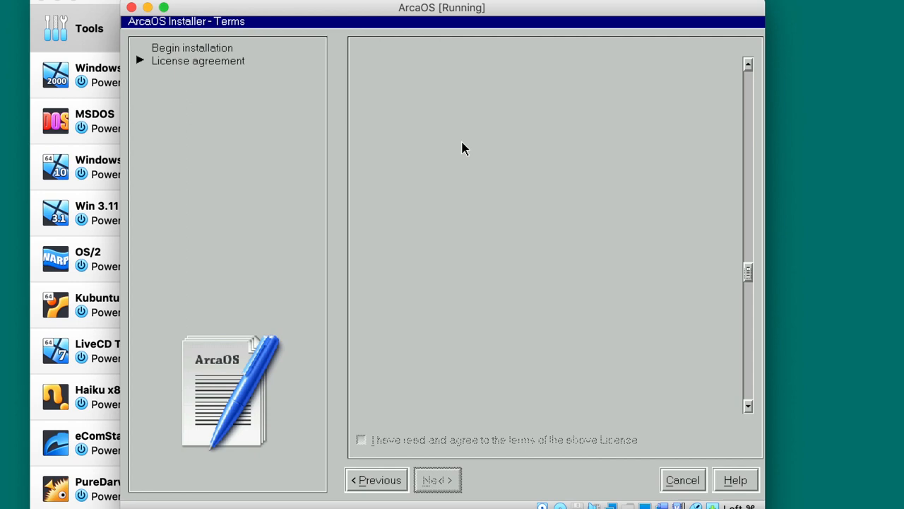
Accept the license agreement and reach the Installation Type step with the predefined option
click(437, 480)
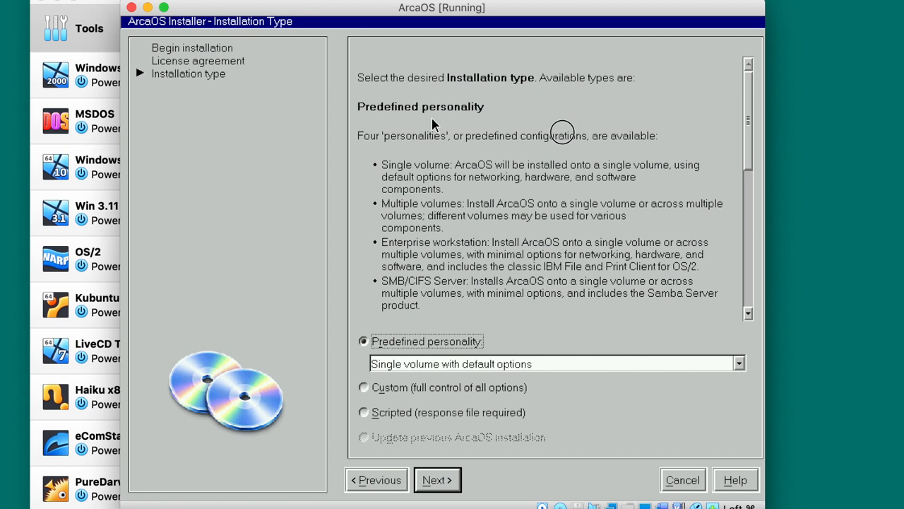
mouse_move(455, 225)
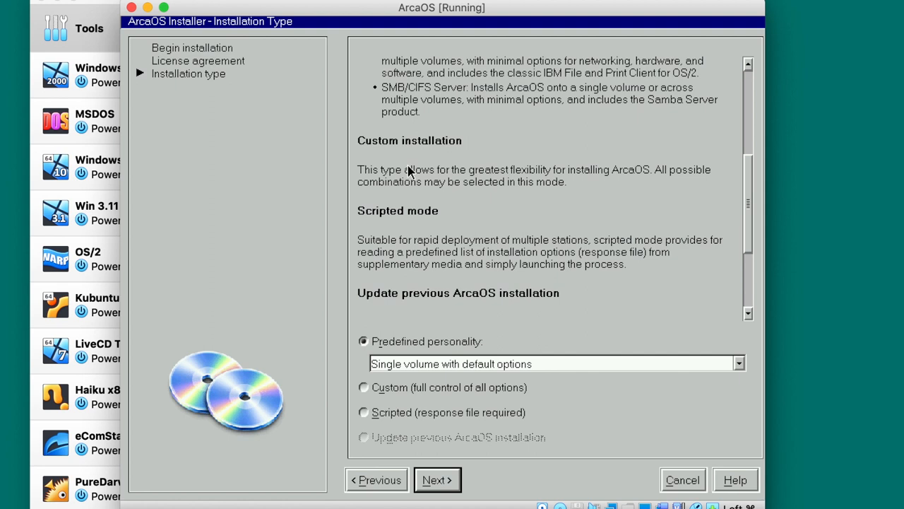
mouse_move(465, 299)
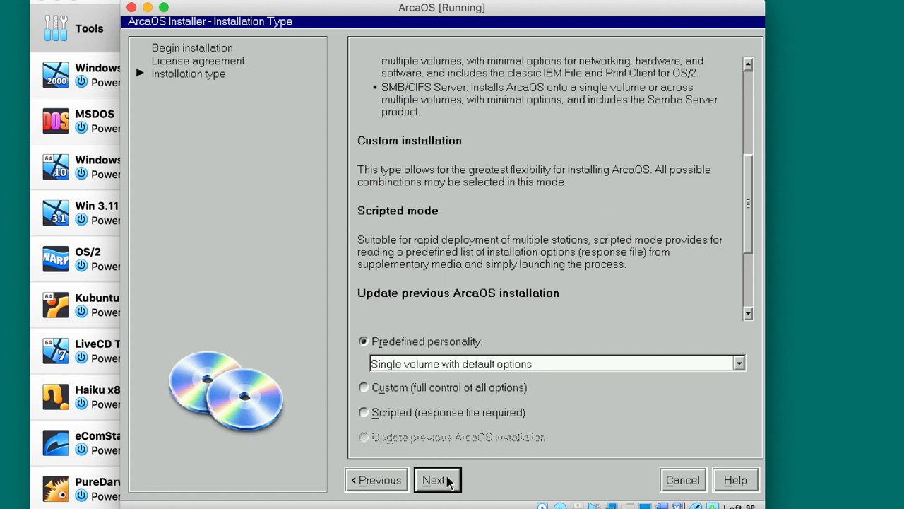
Create a standard bootable volume using the full 11256 MB disk size
click(432, 481)
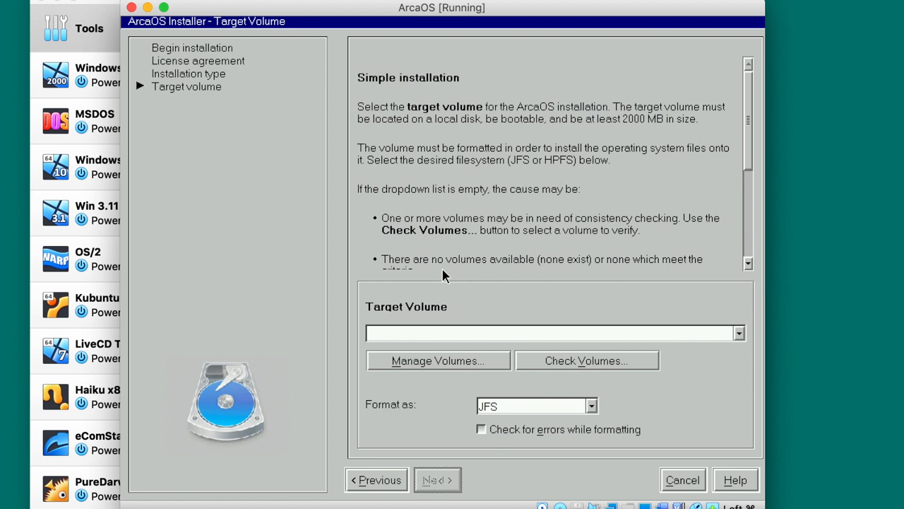
mouse_move(282, 399)
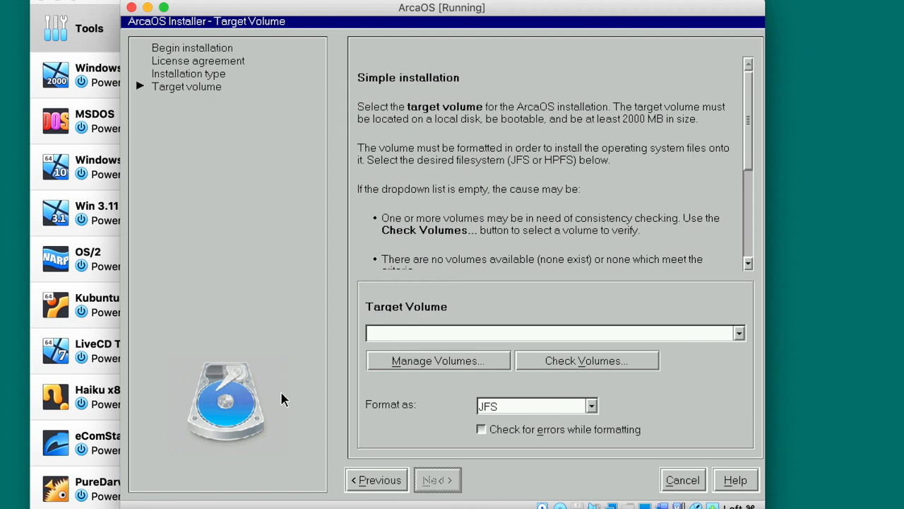
click(438, 360)
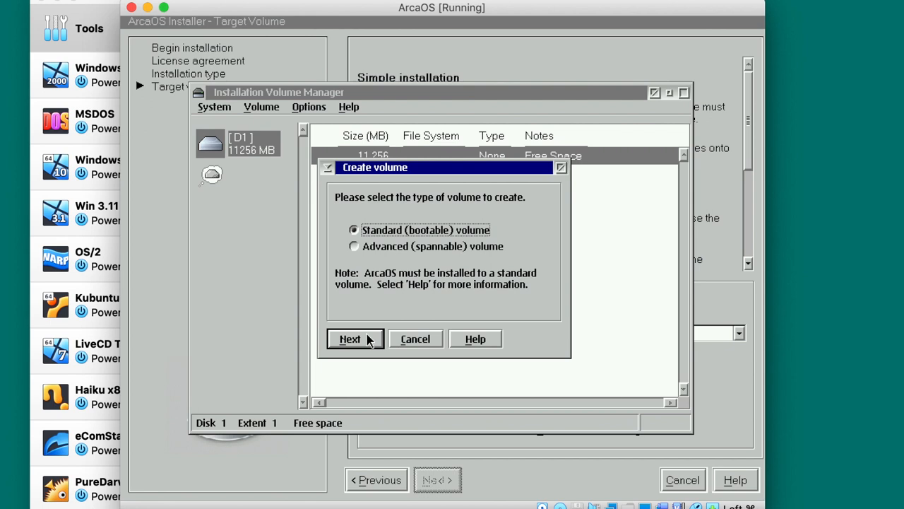
click(350, 339)
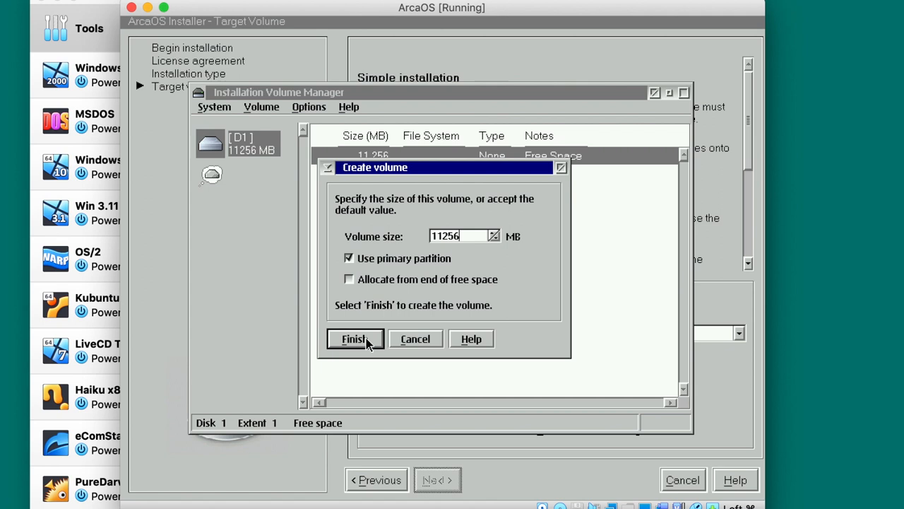
click(353, 339)
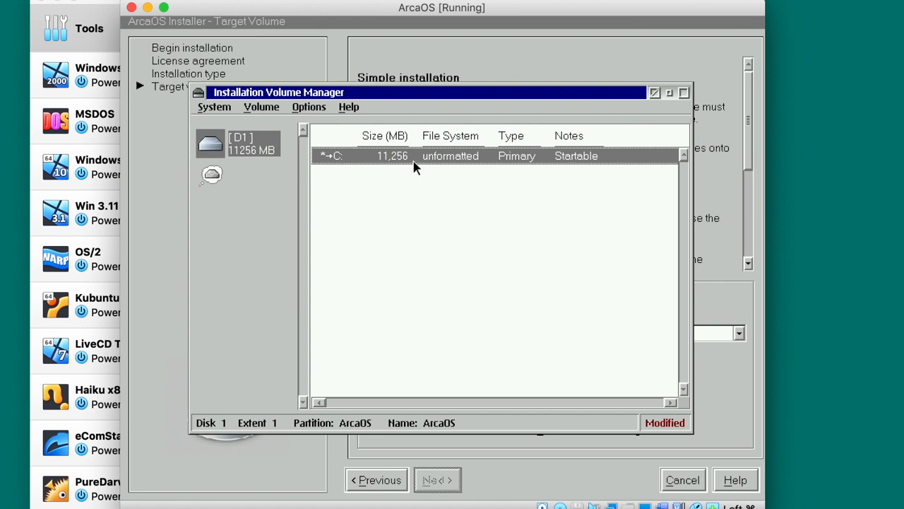
mouse_move(395, 201)
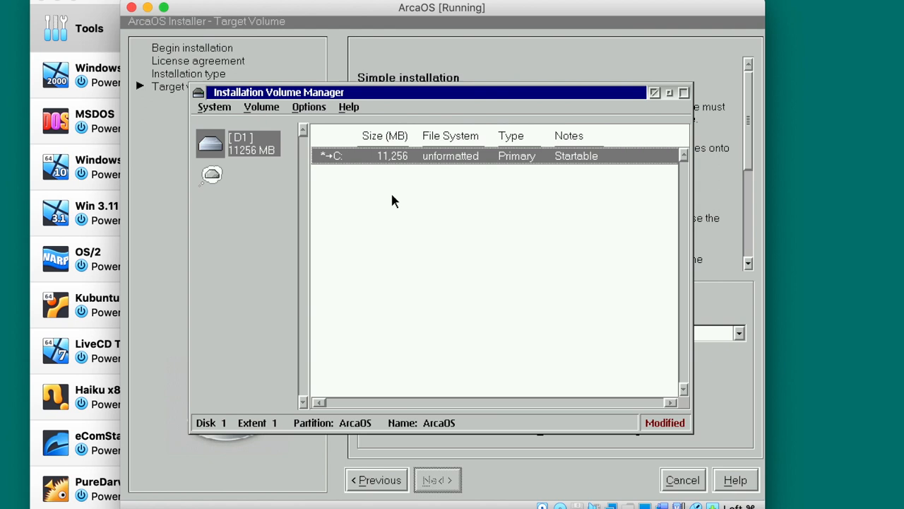
Save the volume layout, choose C: as the JFS target and continue to Location settings
click(308, 107)
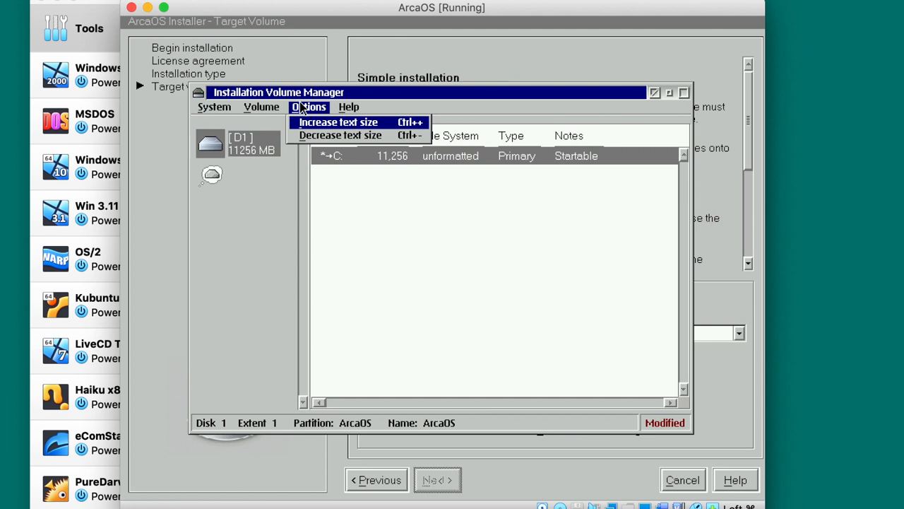
click(215, 107)
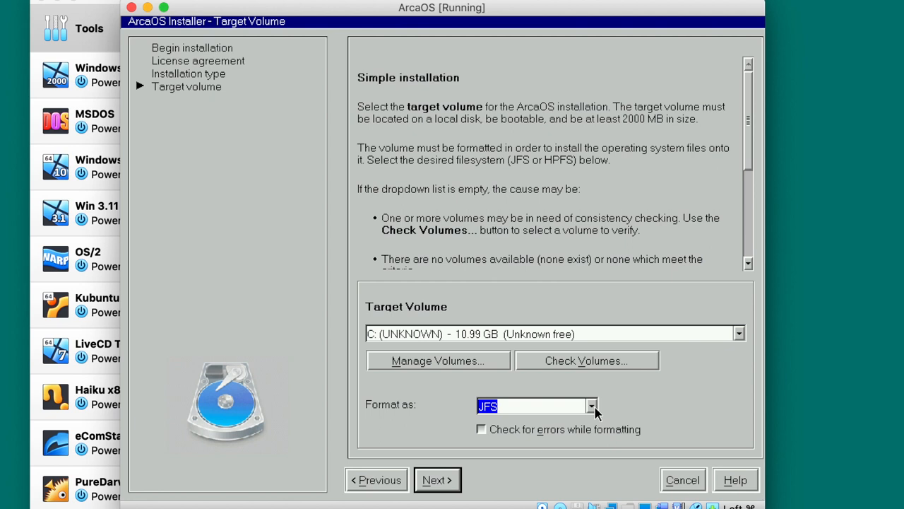
click(436, 480)
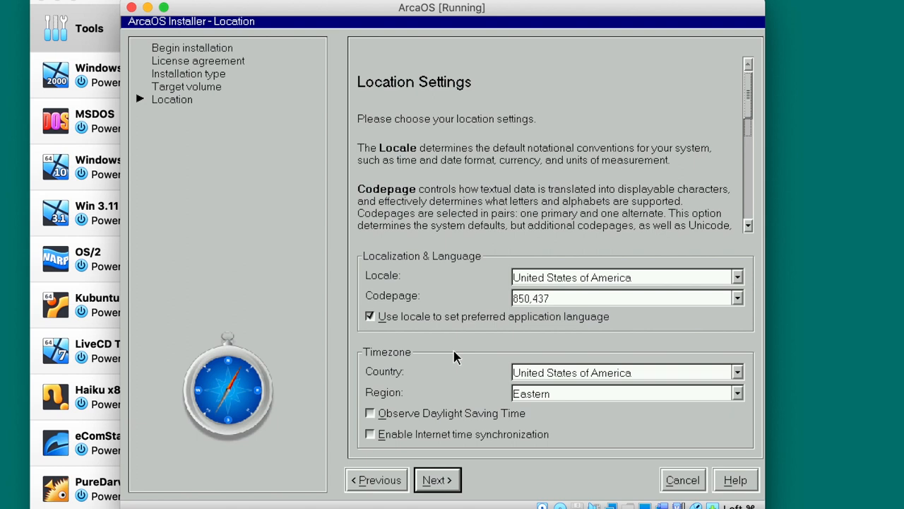
Set the timezone region to Pacific and continue to hardware configuration
click(622, 393)
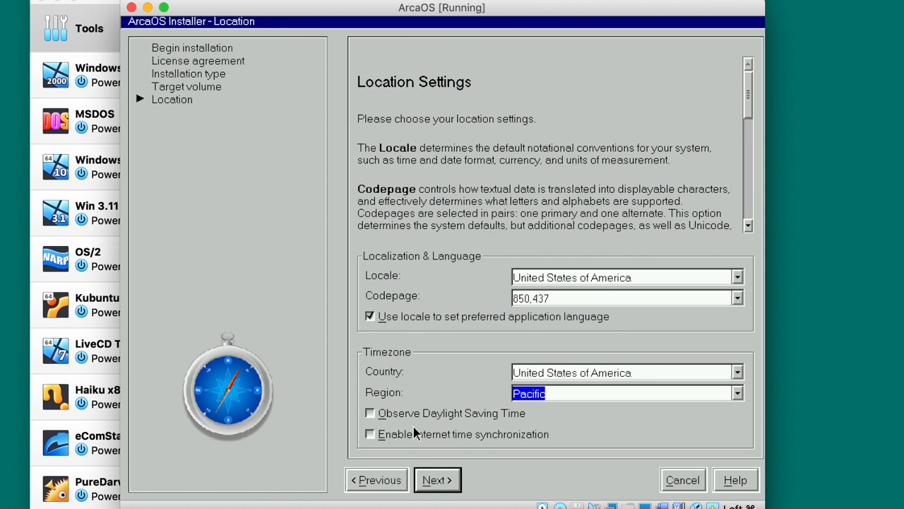
click(437, 480)
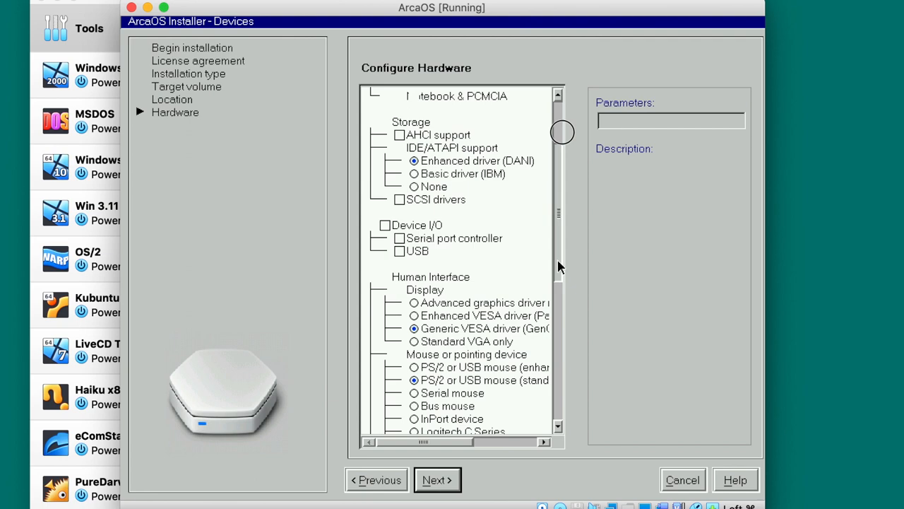
Enable AHCI support and USB in the Configure Hardware list
scroll(down, 3)
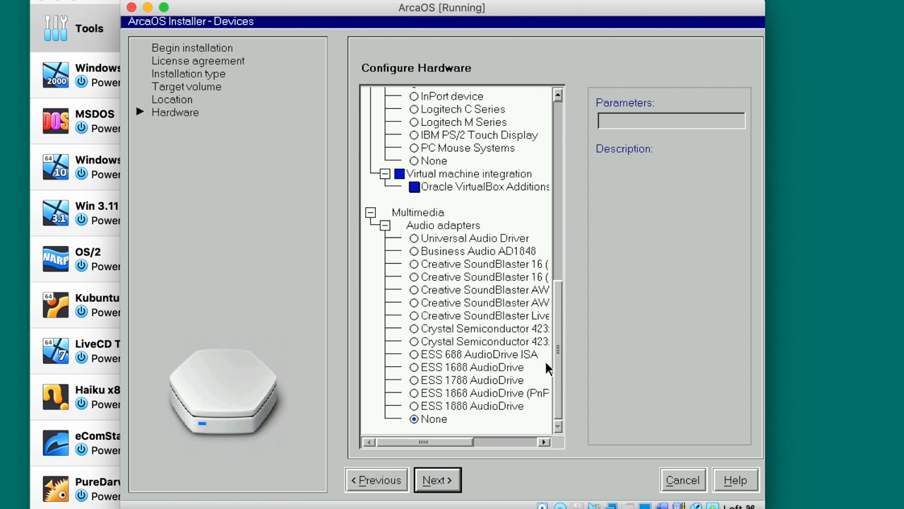
click(412, 237)
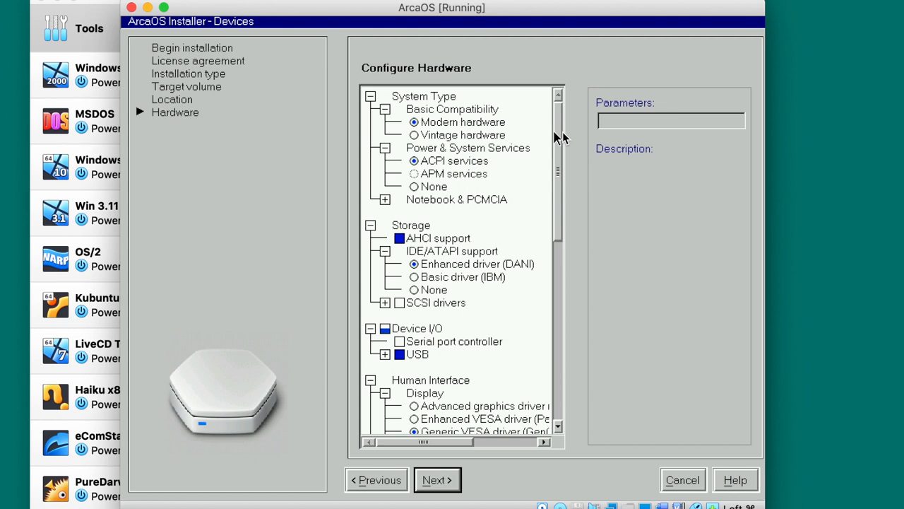
scroll(down, 3)
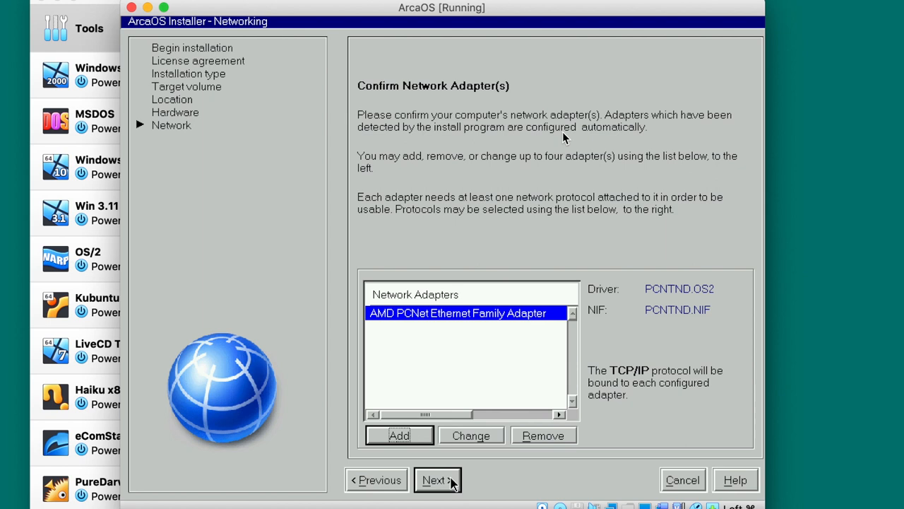
Accept the AMD PCNet adapter, set user 'Nomadic Dmitry' and computer name ARCAOS, and start copying files
click(438, 480)
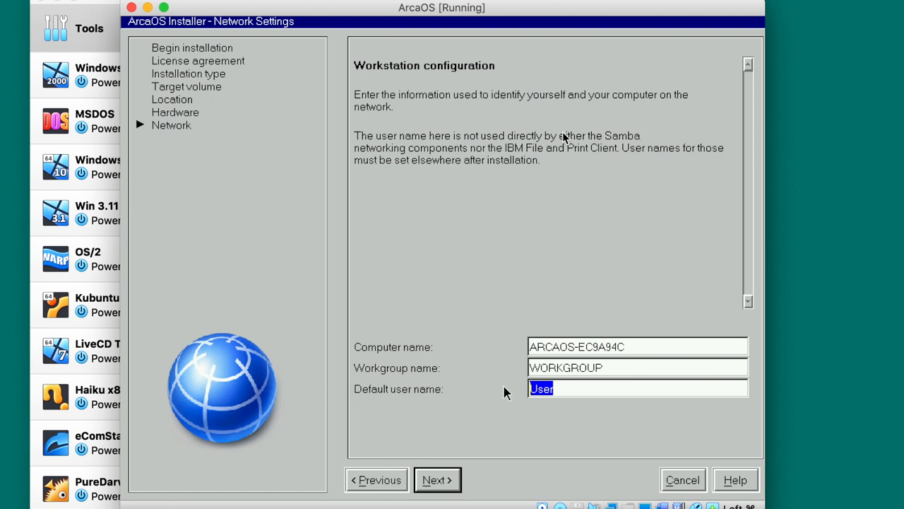
text(Nomadic Dmitry)
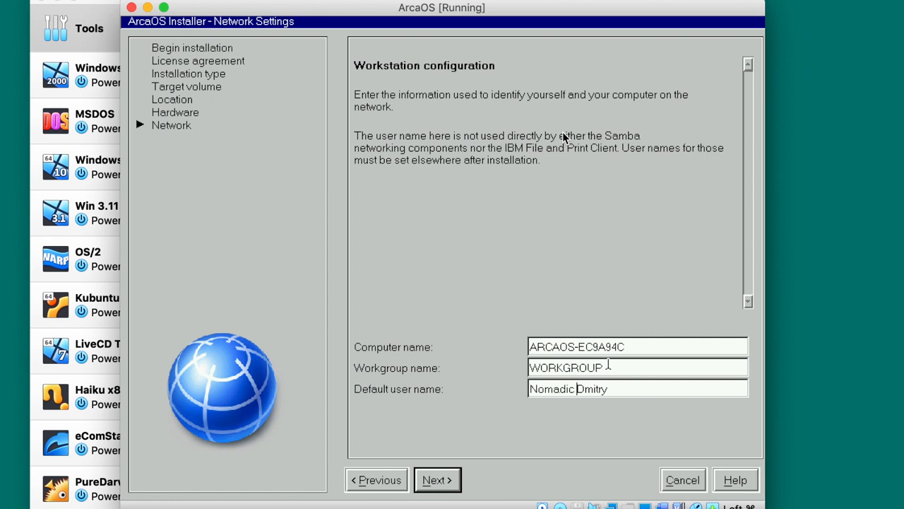
click(436, 480)
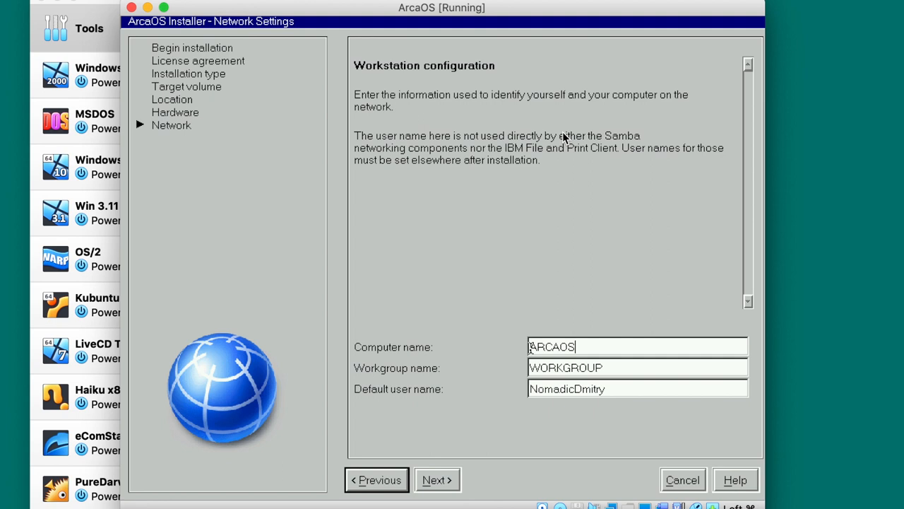
click(436, 480)
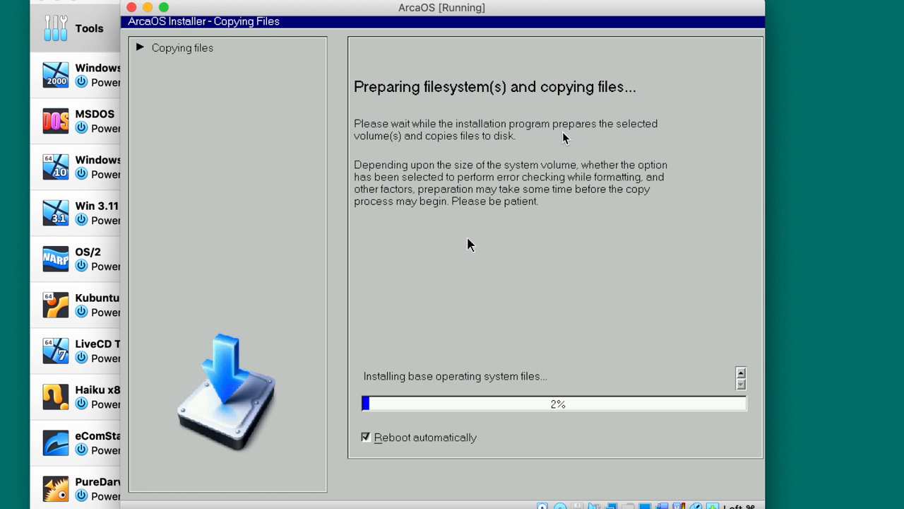
mouse_move(618, 338)
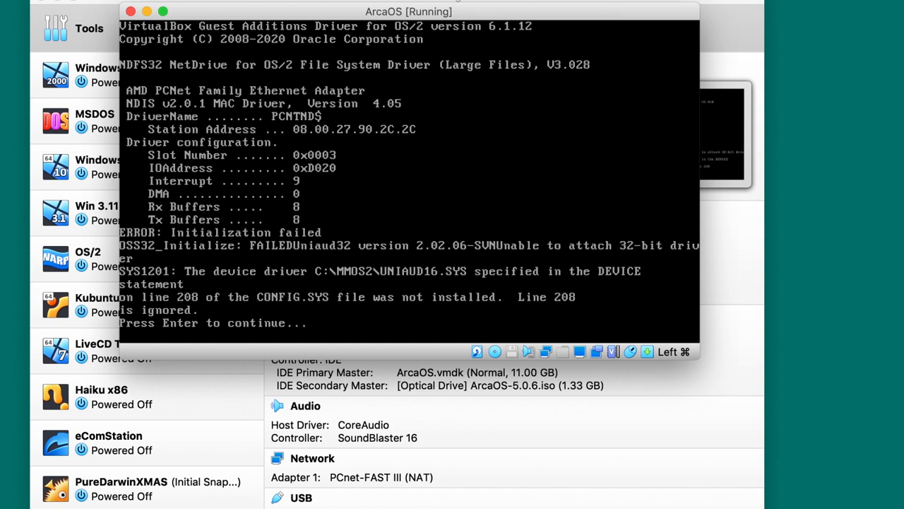
Continue past the UNIAUD16.SYS driver error so ArcaOS boots to its desktop
key(Return)
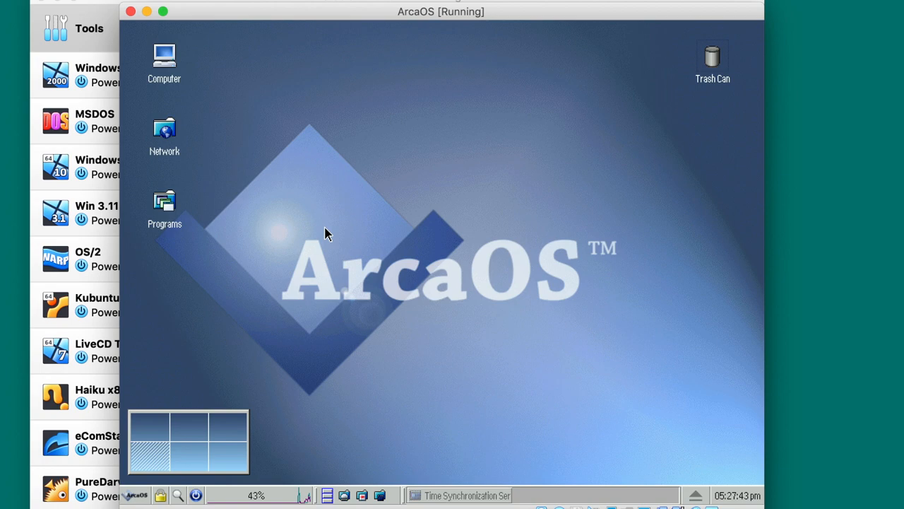
Launch Firefox from the Network folder on the ArcaOS desktop
double_click(164, 130)
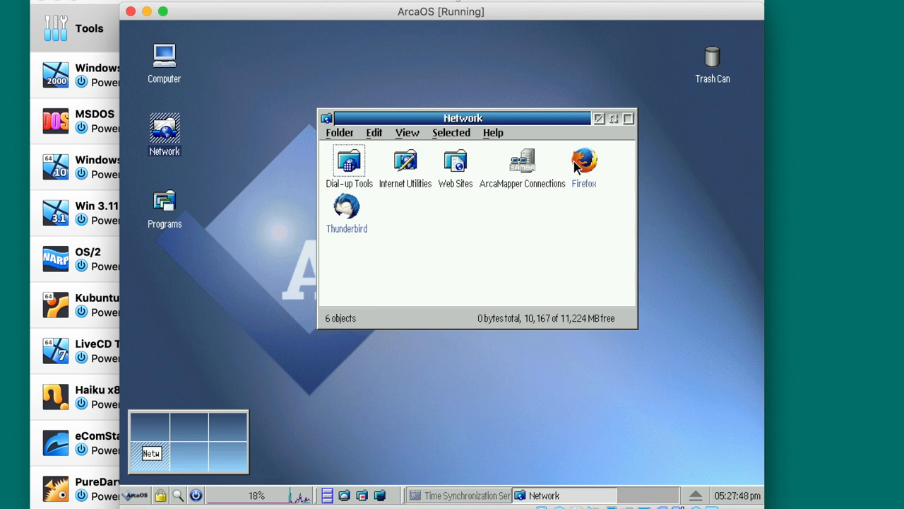
click(136, 494)
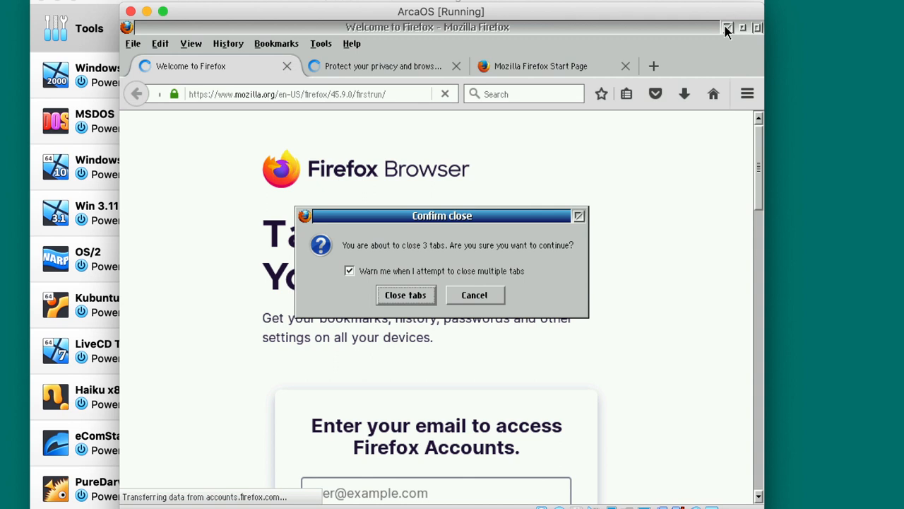
Keep Firefox open, confirm it is 45.9.0 ESR and visit apple.com
click(404, 296)
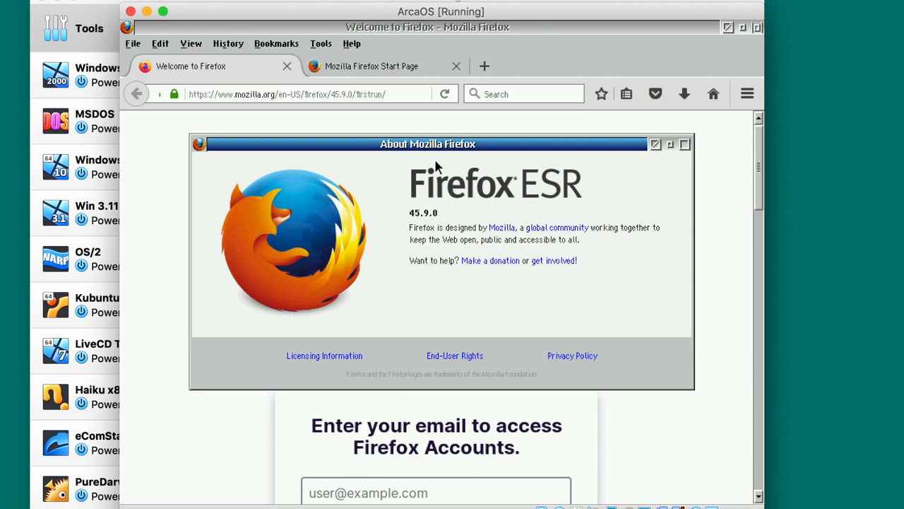
mouse_move(669, 144)
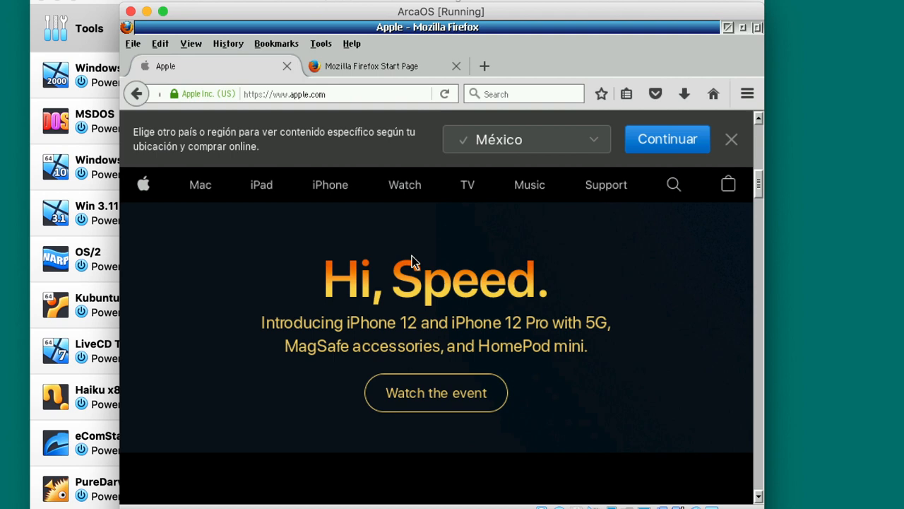
scroll(down, 3)
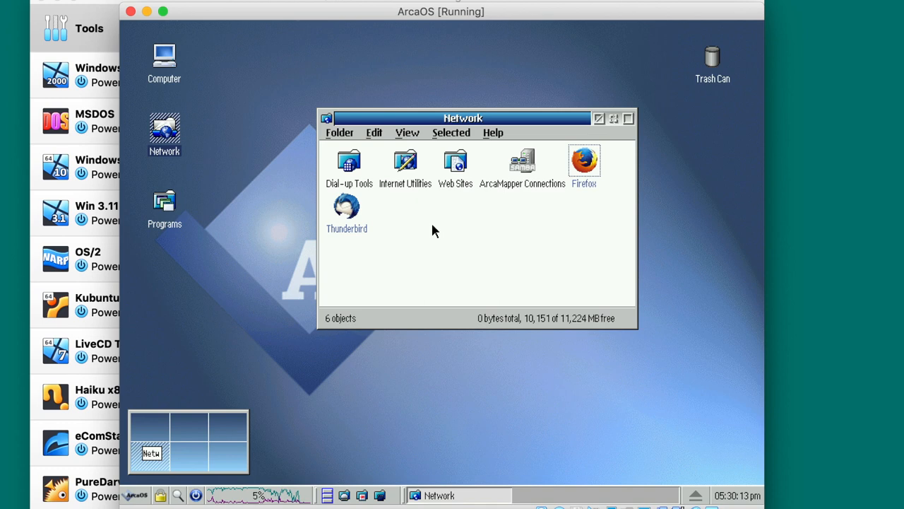
Open the Programs folder from the ArcaOS desktop alongside the Network folder
double_click(164, 201)
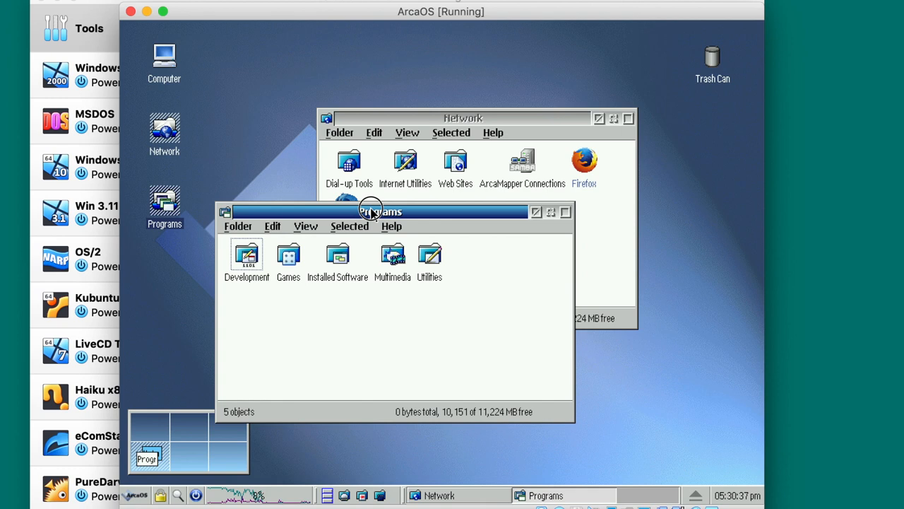
Drag the Programs window slightly up and right so it overlaps the Network window
drag(375, 212, 374, 201)
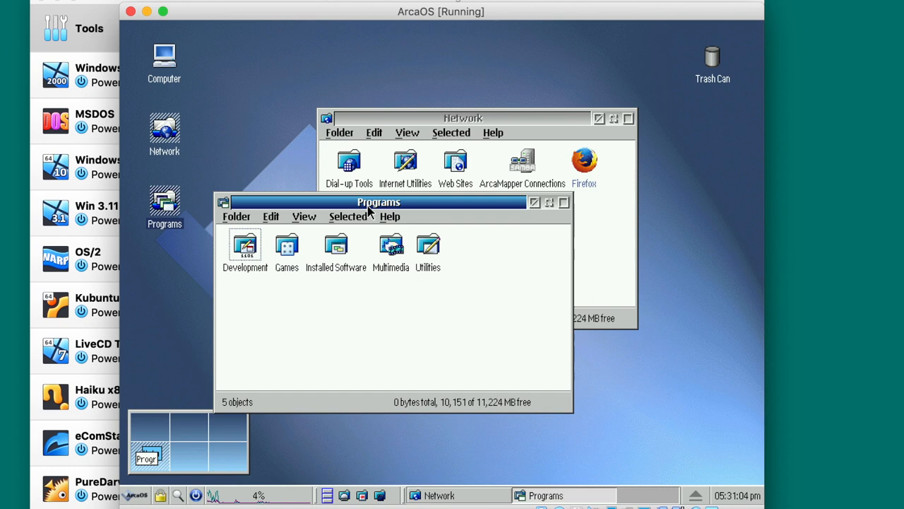
drag(378, 202, 399, 197)
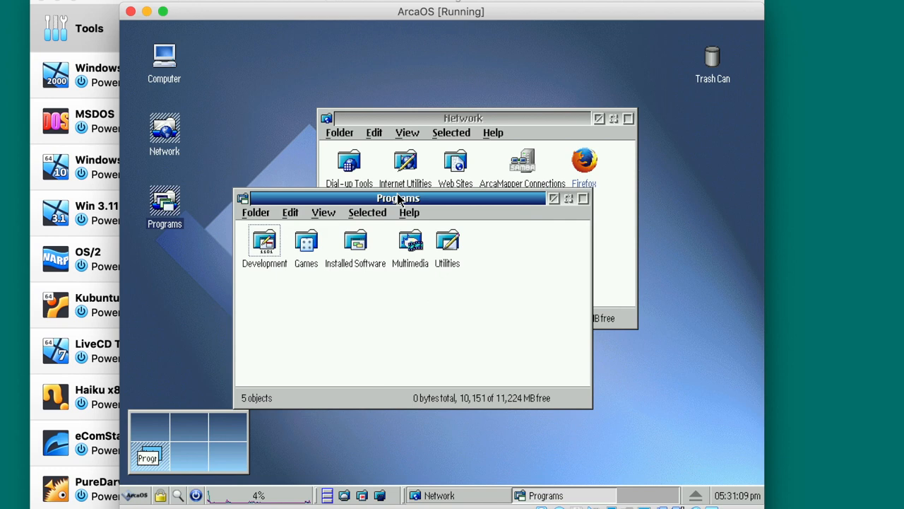